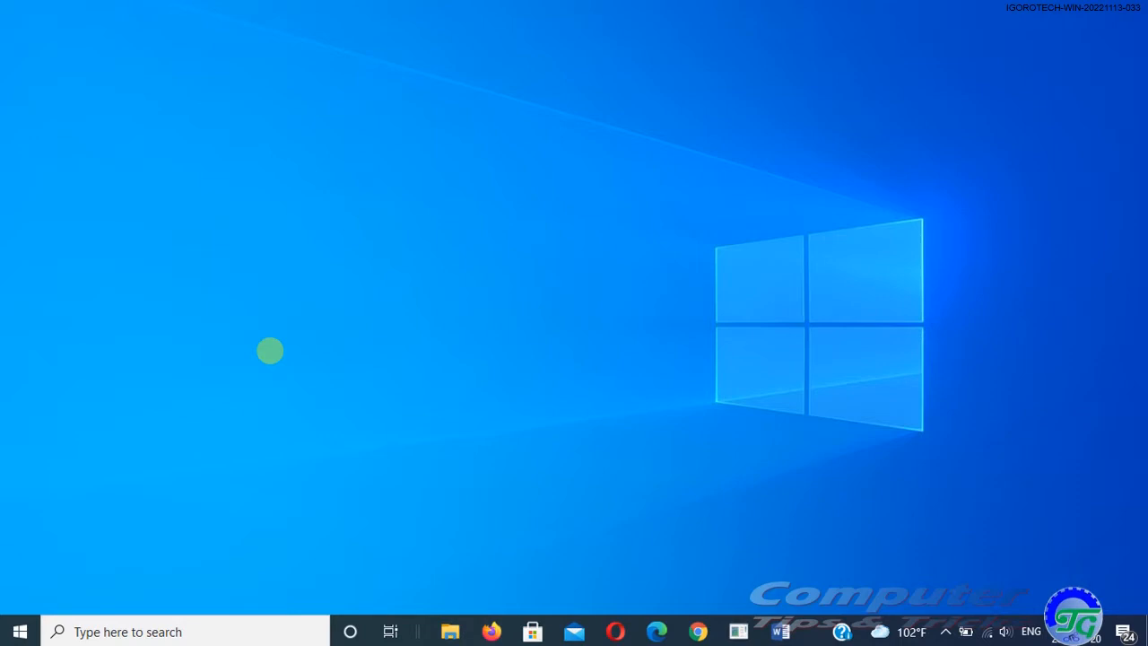
mouse_move(64, 535)
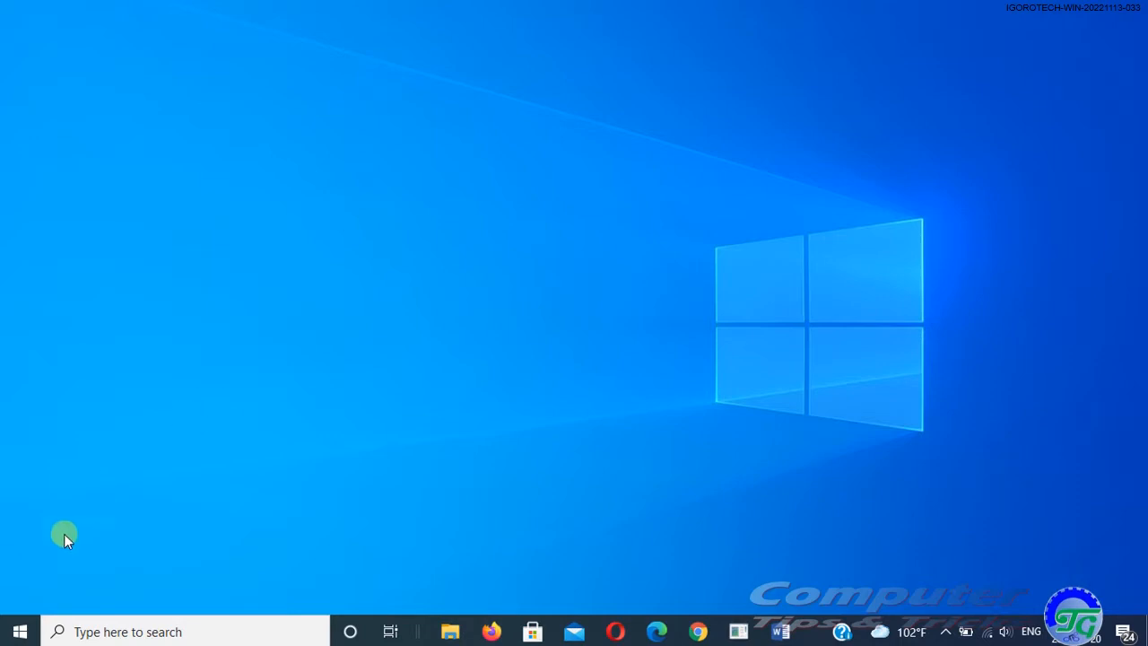
Step: Enable 'Share my Internet connection' in Mobile hotspot settings, sharing over Wi-Fi
left_click(20, 632)
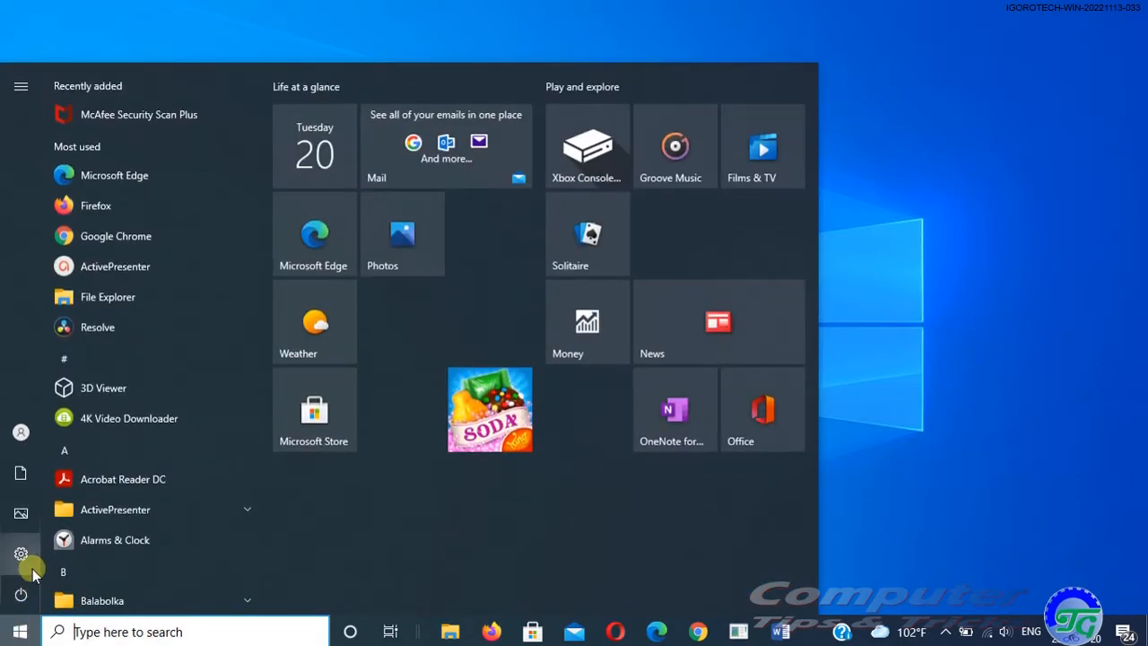
left_click(21, 552)
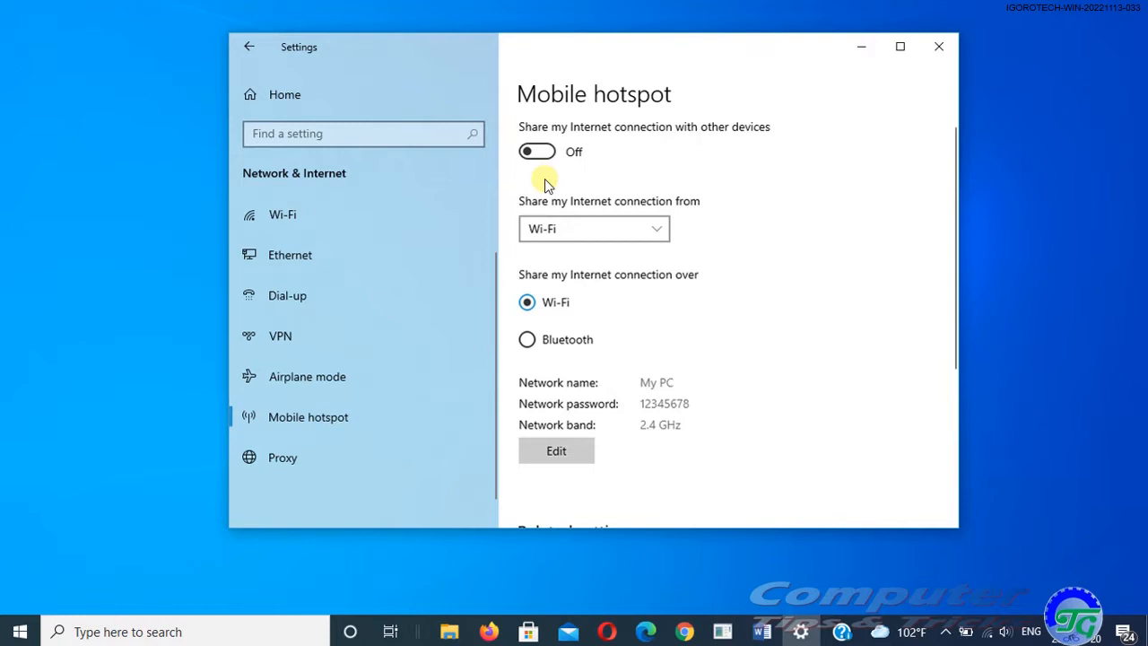
left_click(536, 150)
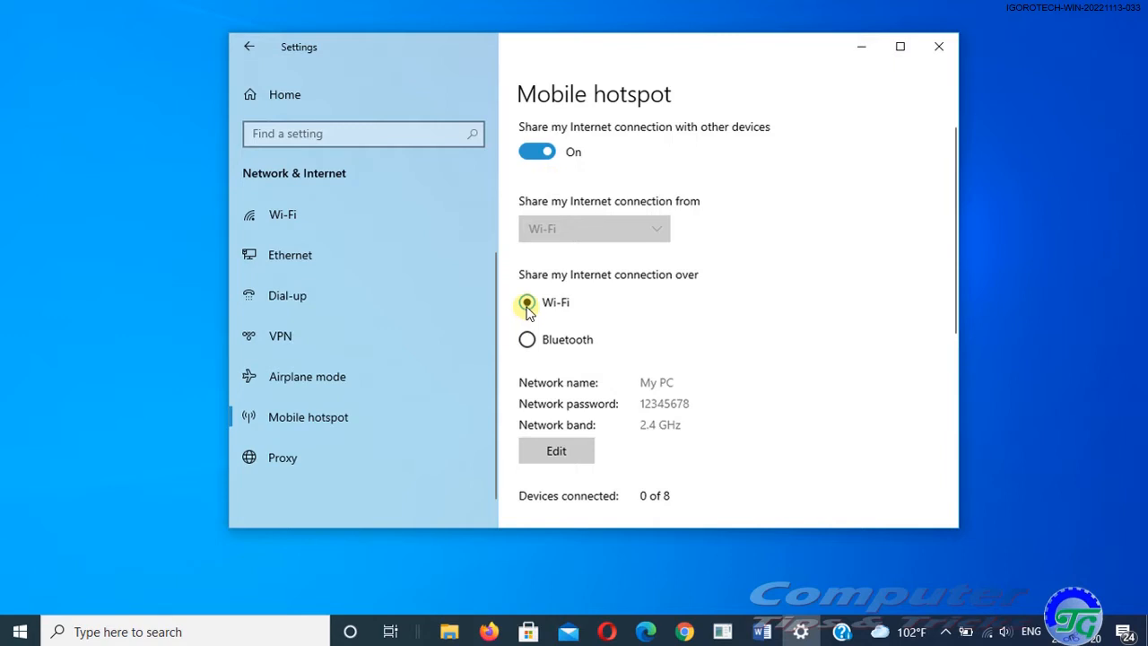
left_click(528, 302)
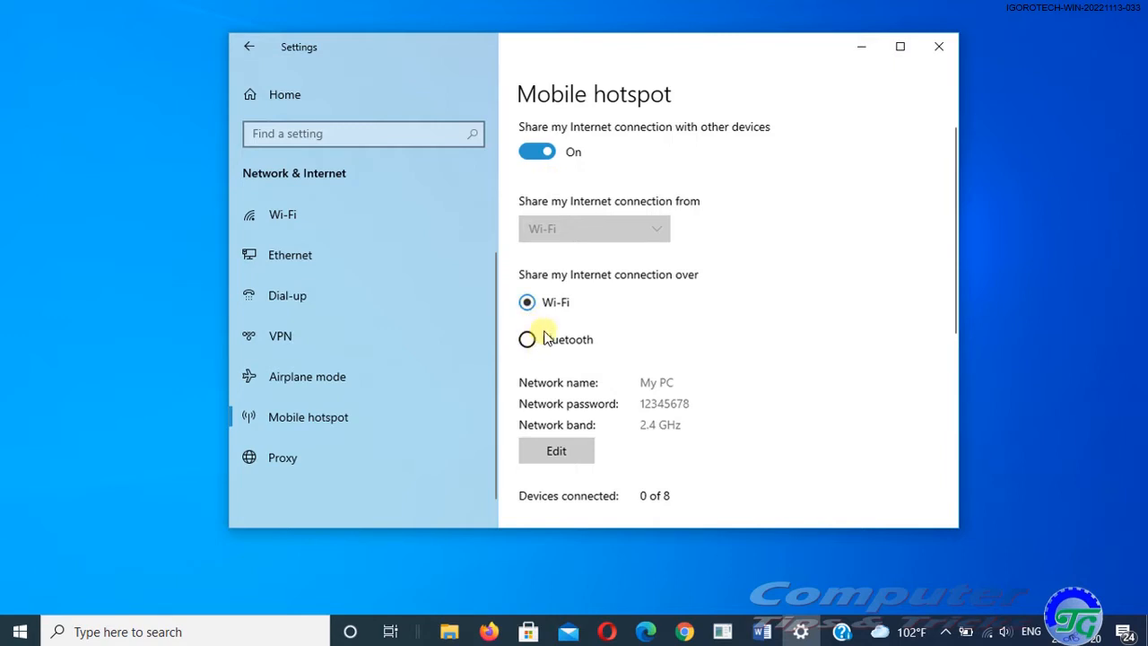
mouse_move(583, 313)
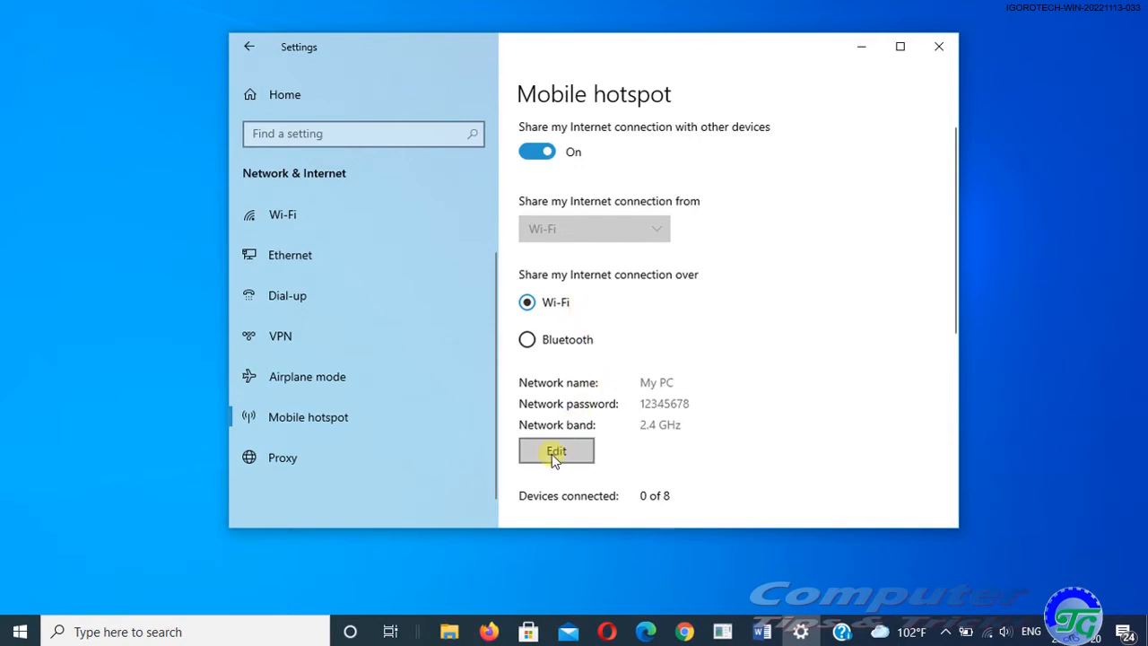
left_click(556, 451)
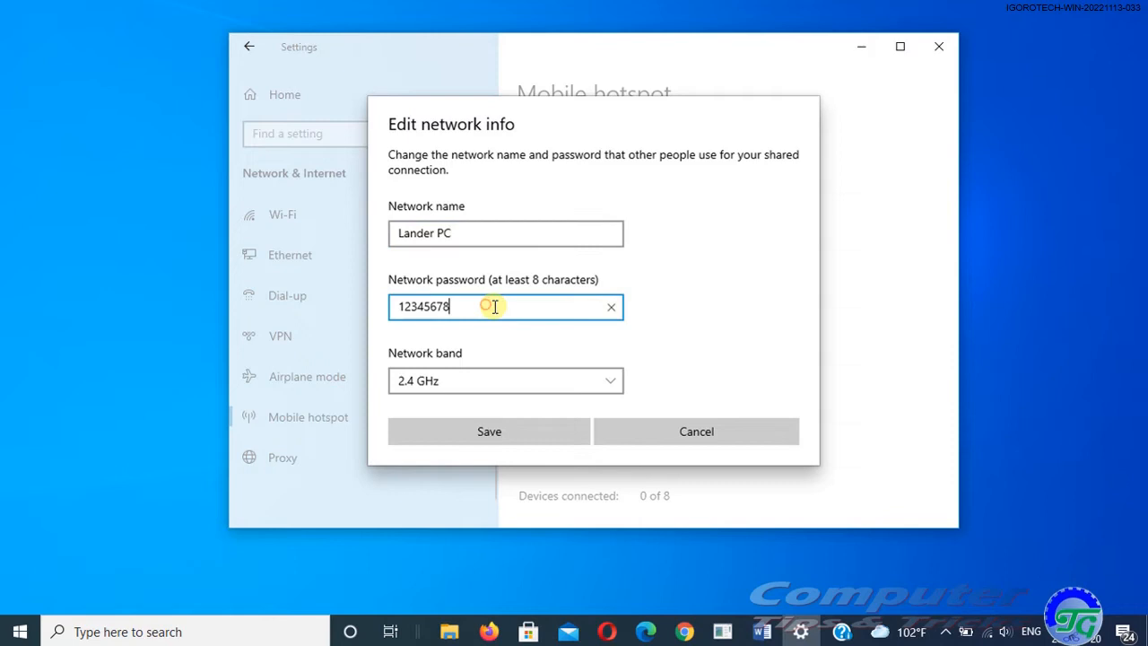
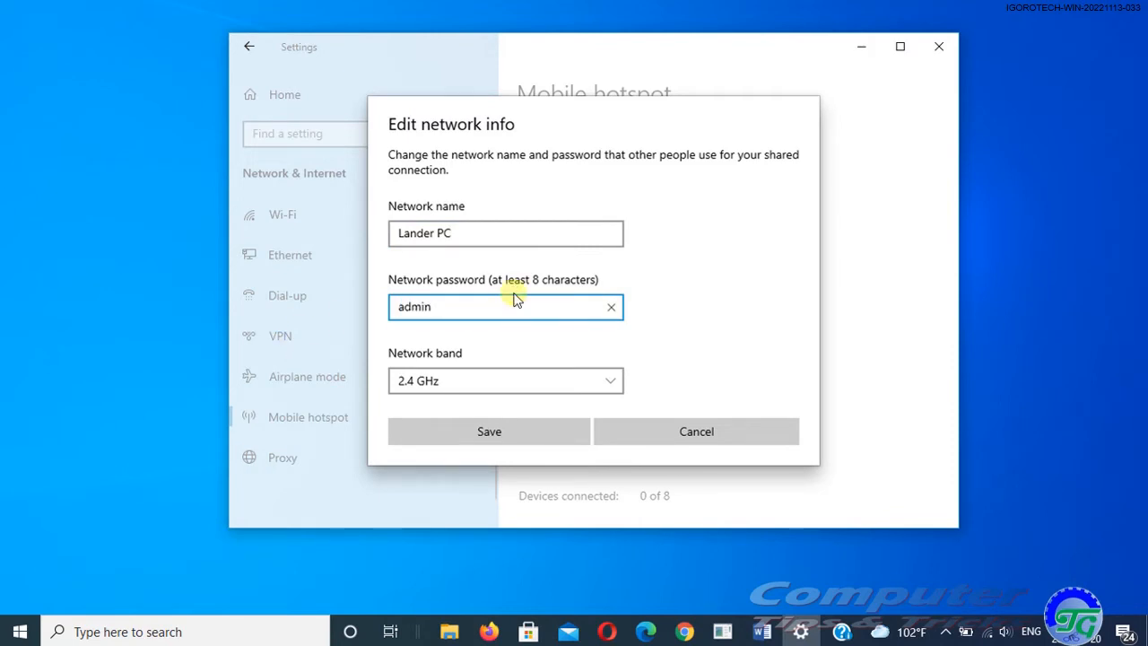
left_click(505, 380)
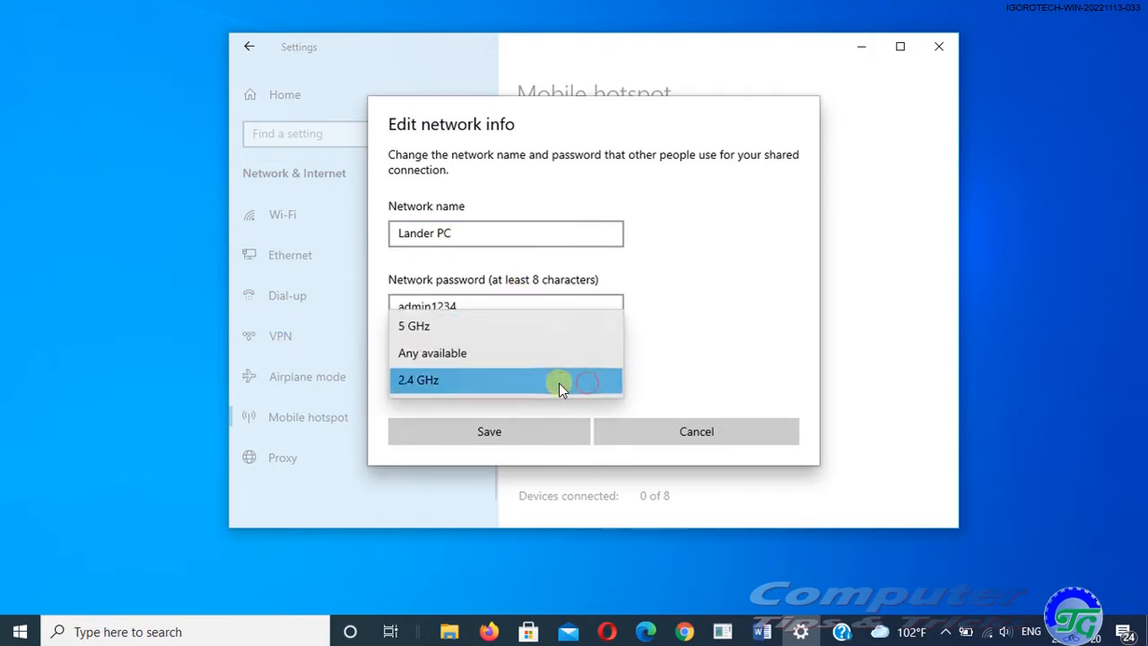
mouse_move(466, 351)
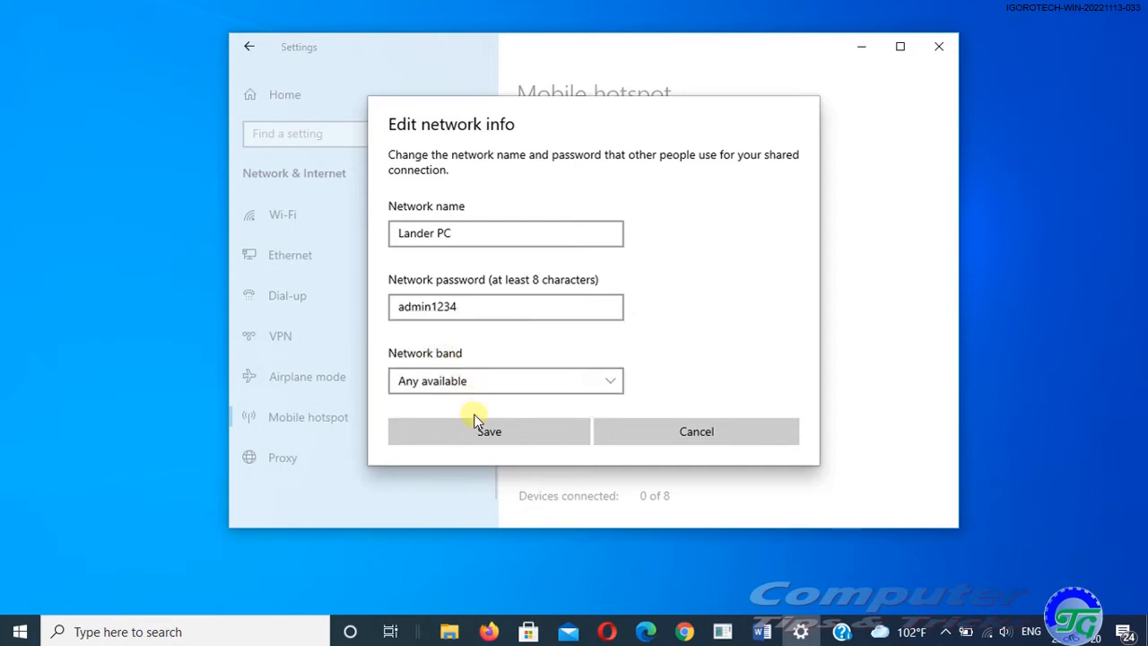
left_click(488, 430)
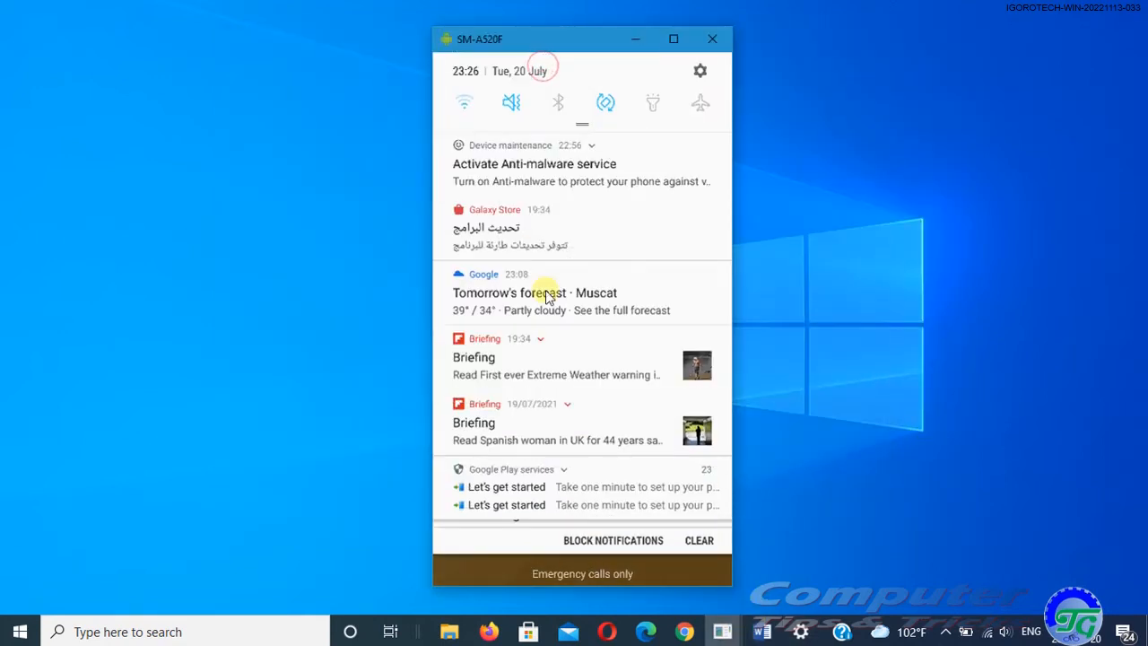
Step: Join the phone to the 'Lander PC' Wi-Fi network and review its connection details
left_click(462, 101)
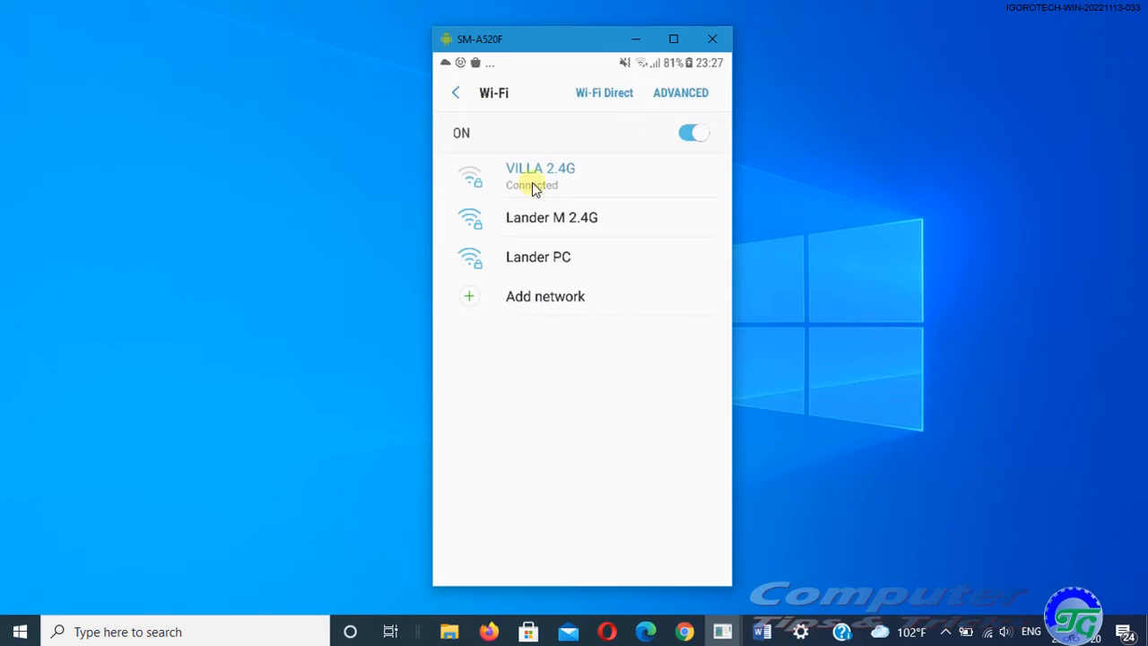
left_click(538, 256)
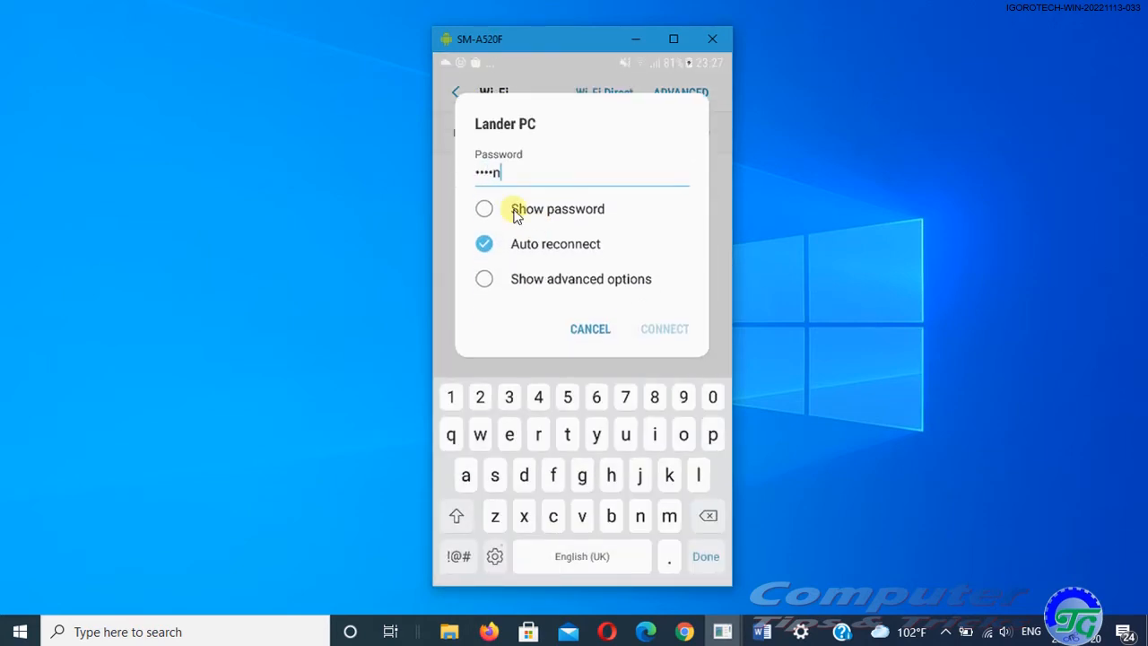
left_click(590, 328)
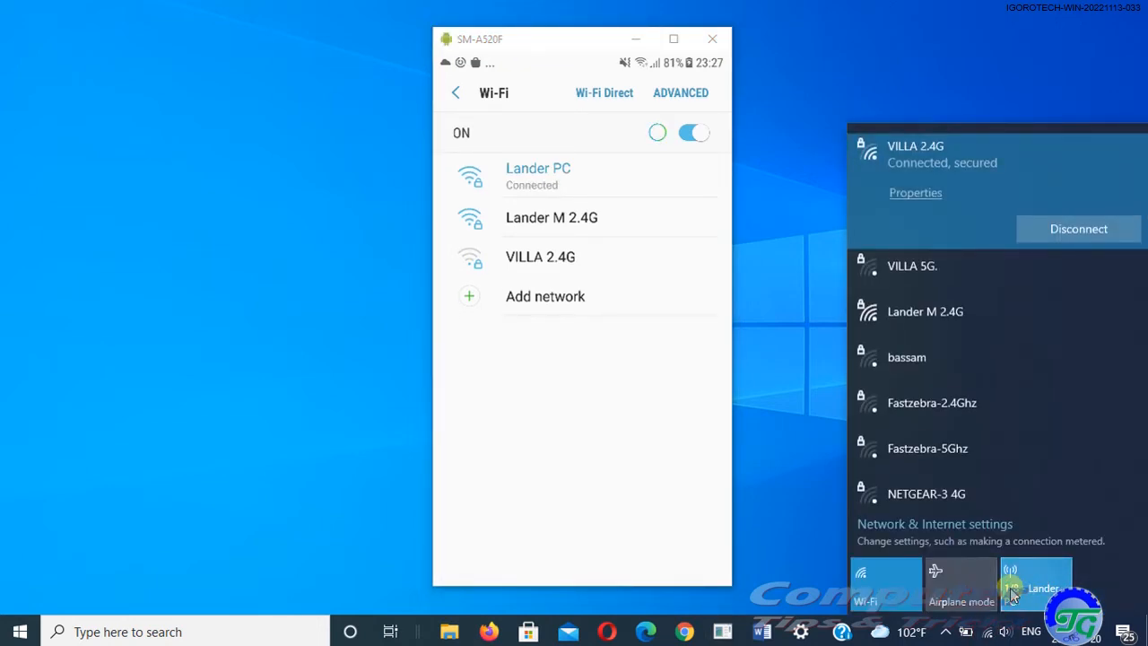
left_click(538, 175)
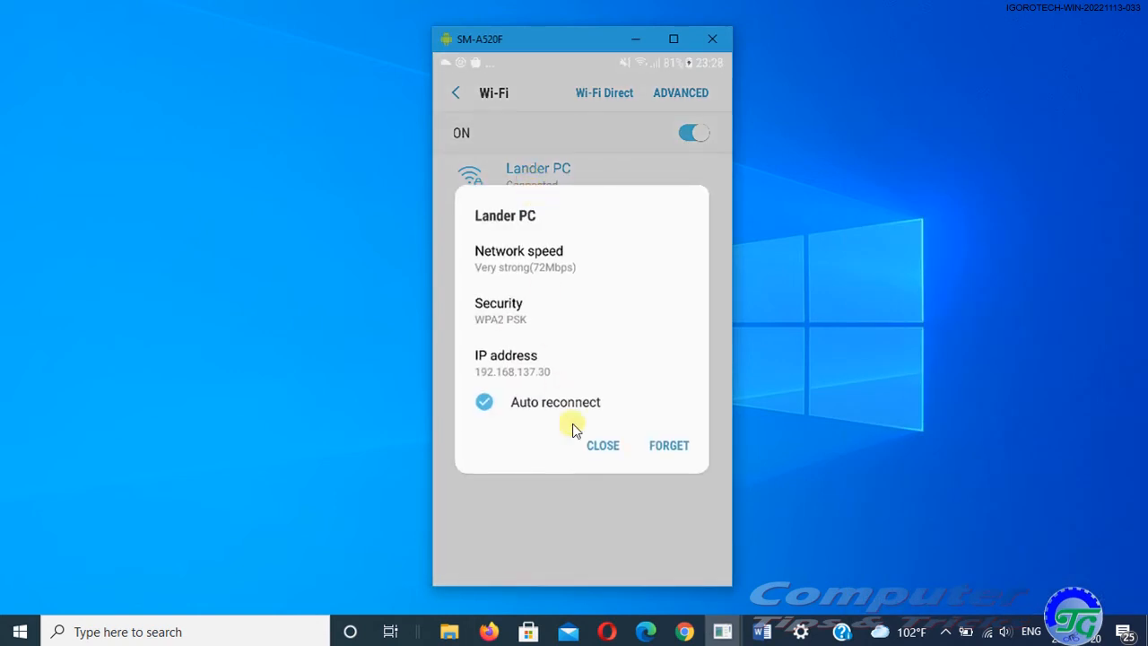
mouse_move(538, 308)
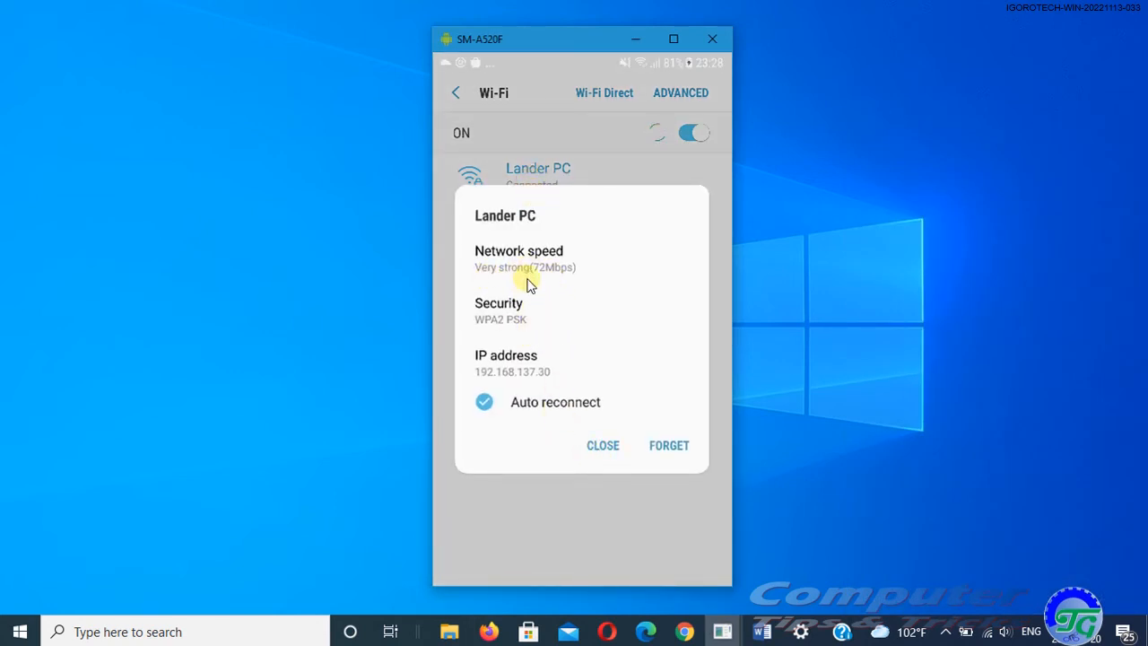
left_click(603, 445)
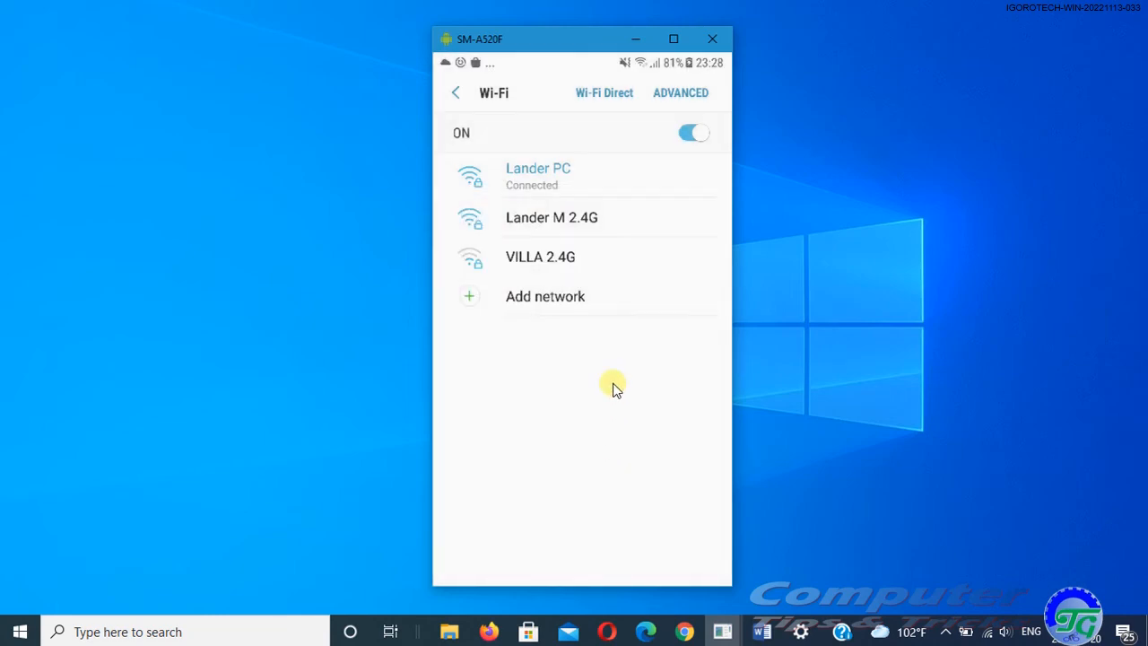